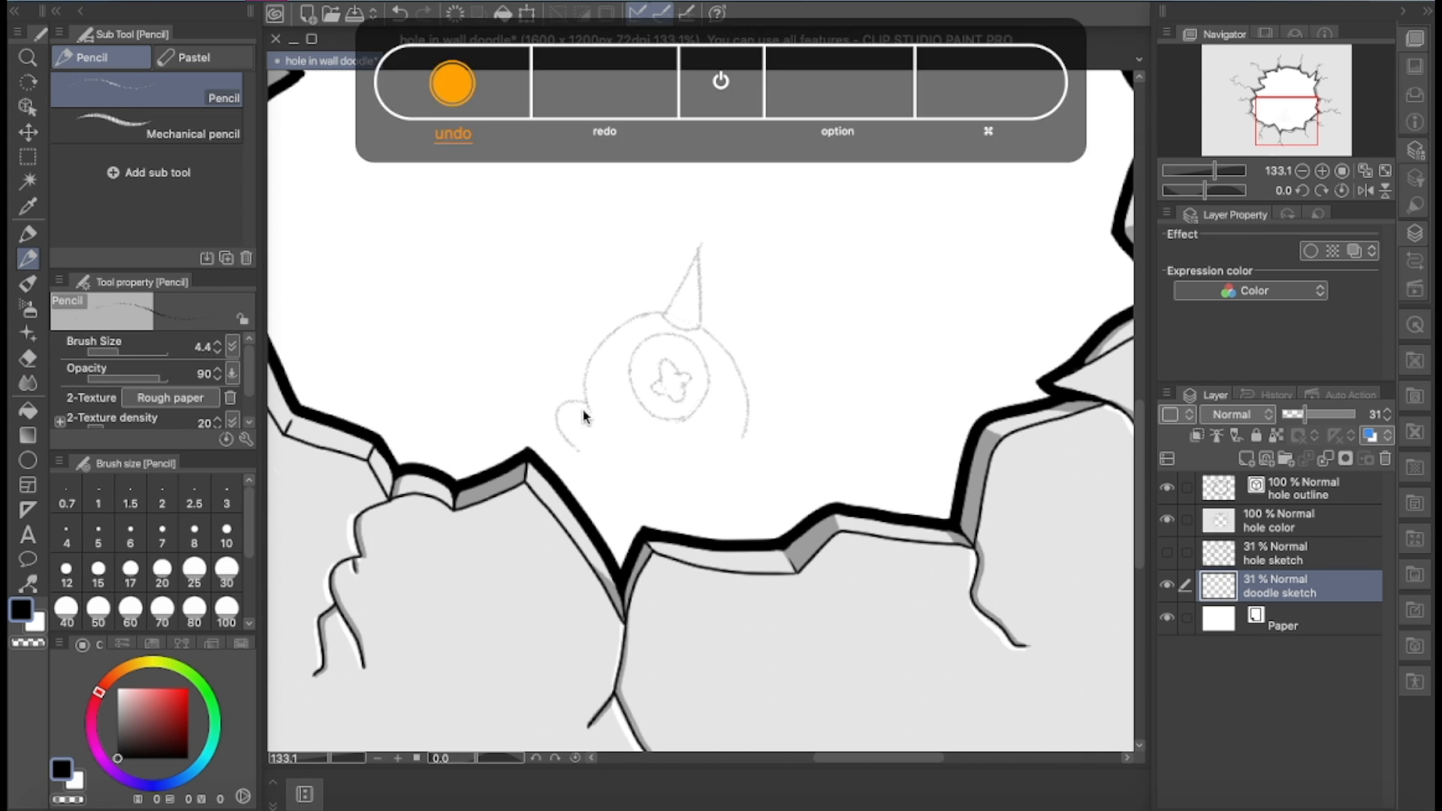
Step: Sketch a crowd of doodle monsters inside the hole with the Pencil on the doodle sketch layer at 42% opacity
{"action": "left_click", "coordinate": [452, 83]}
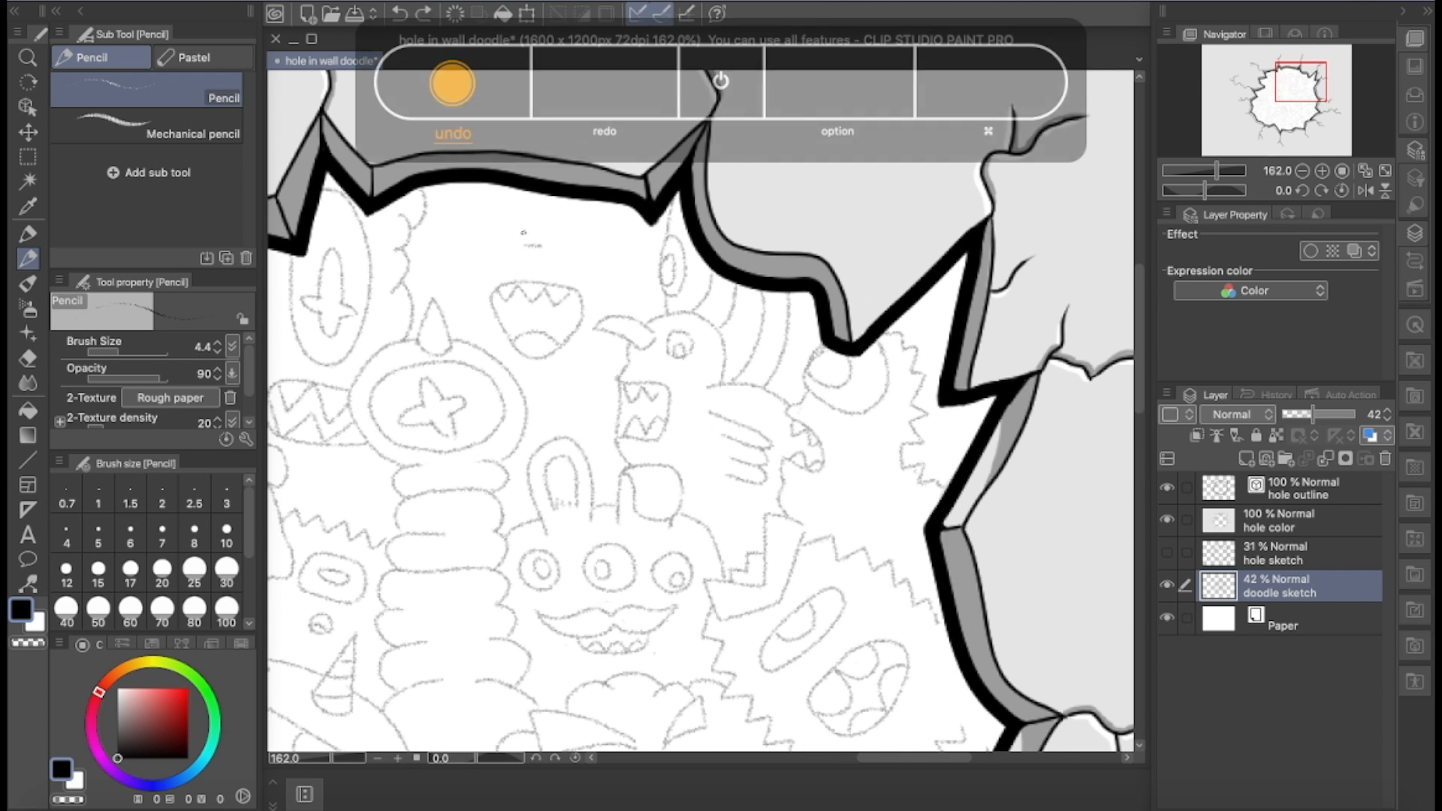
{"action": "left_click", "coordinate": [452, 84]}
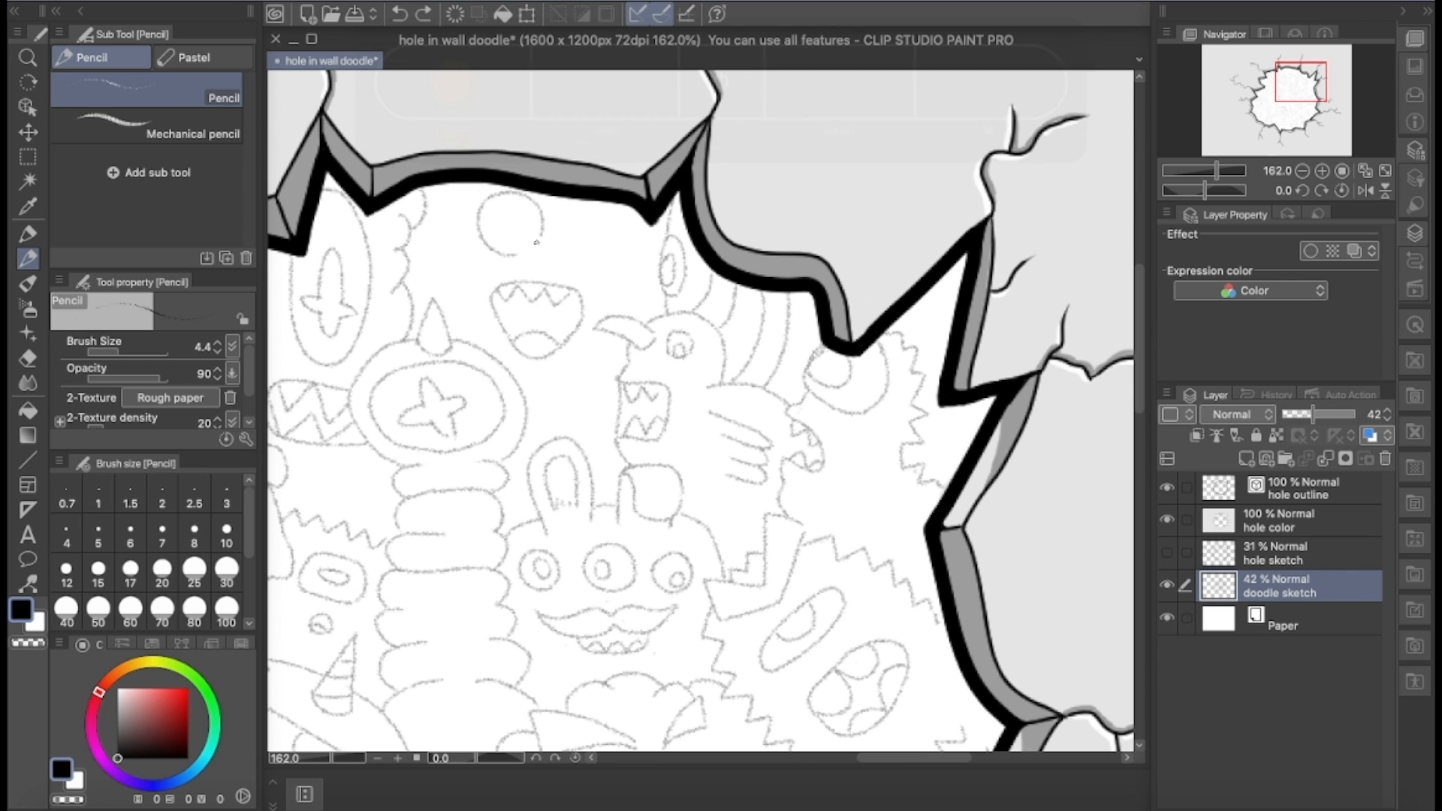